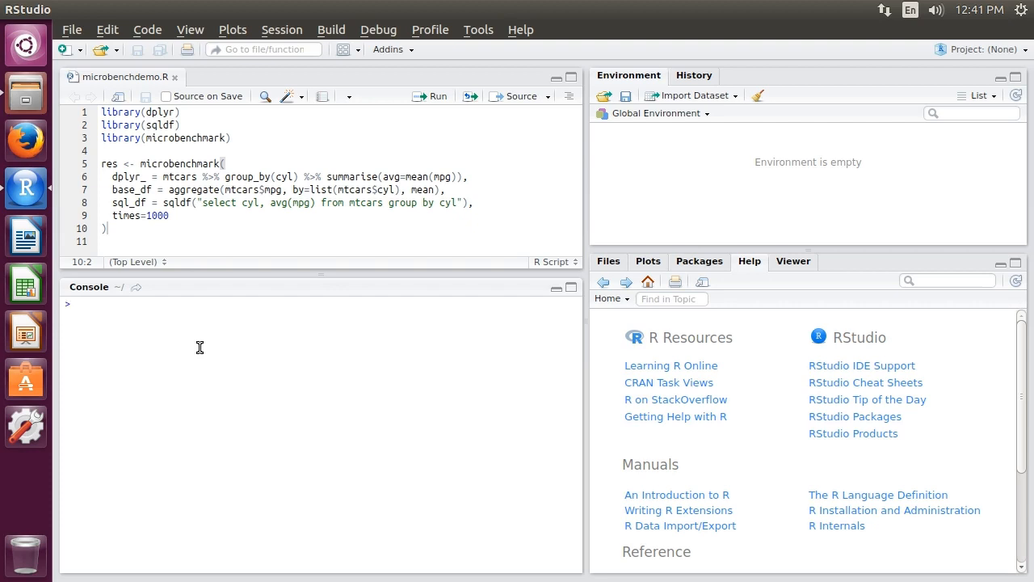
# Load microbenchmark, store 12345 in x, compute x*32 = 395040 and begin a bitwShiftL call.
pyautogui.write('library(mic')
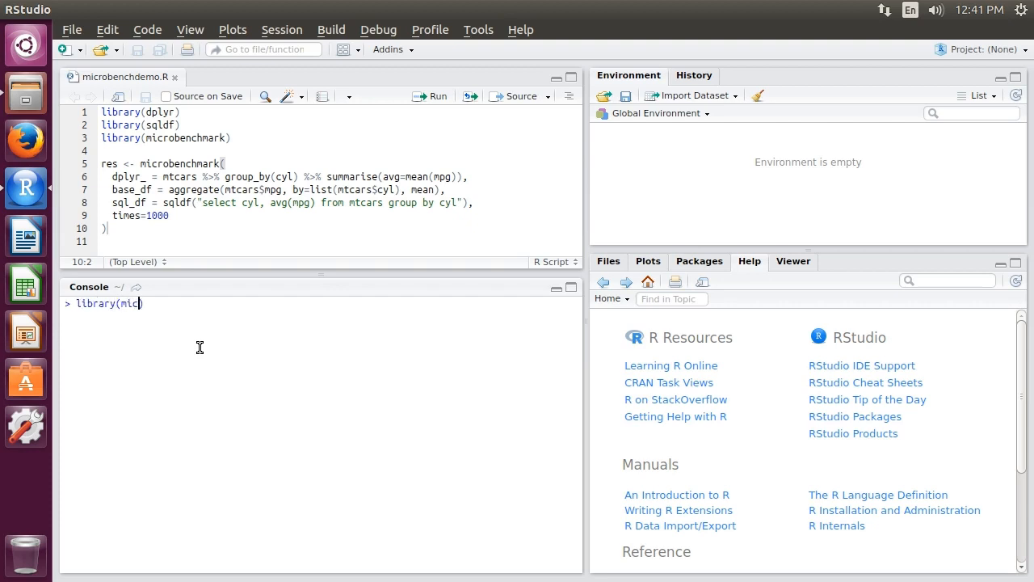
pyautogui.write('robenchmark)')
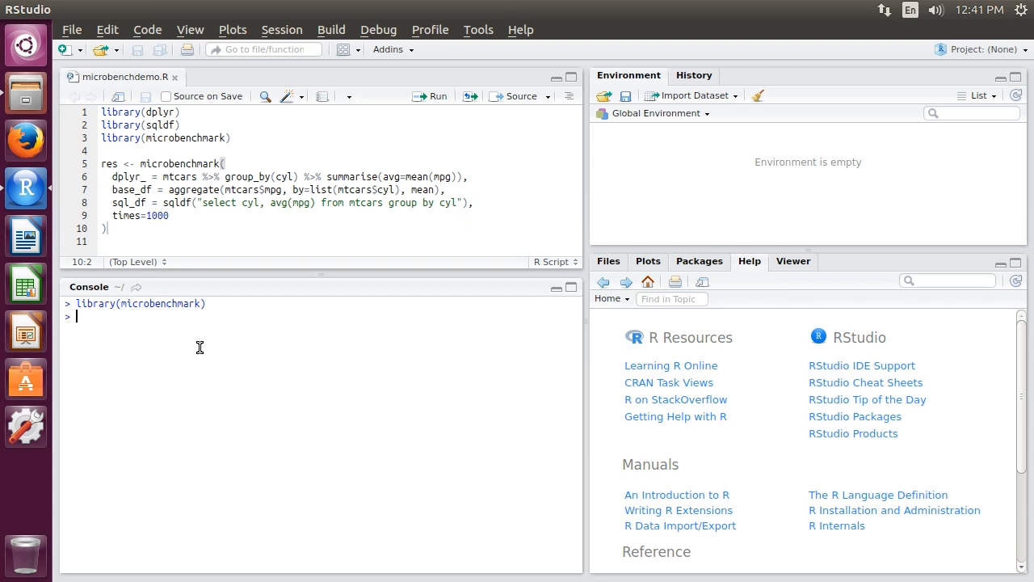
pyautogui.write('x <- 12345')
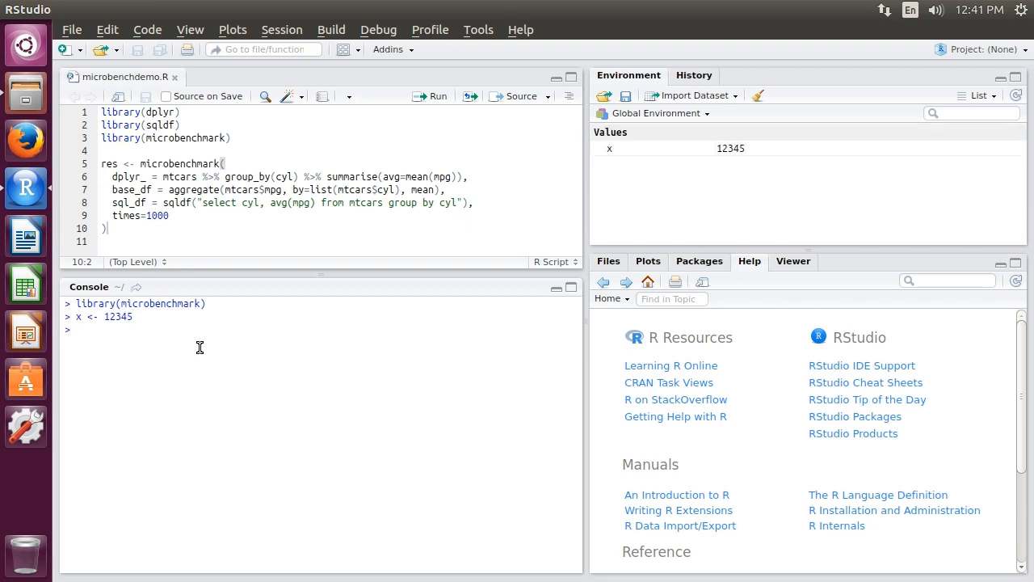
pyautogui.write('x*32')
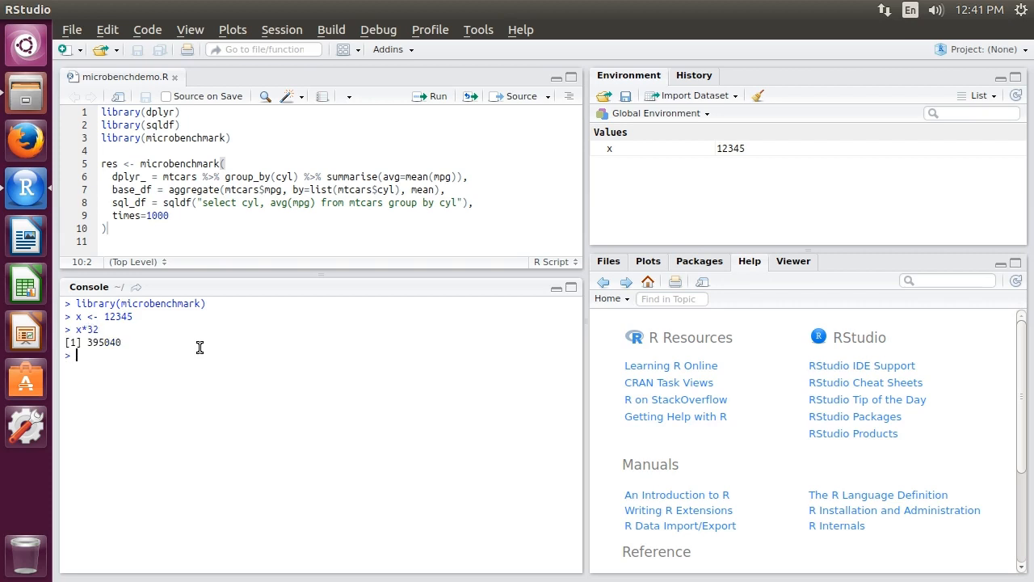
pyautogui.write('bitwShiftL(')
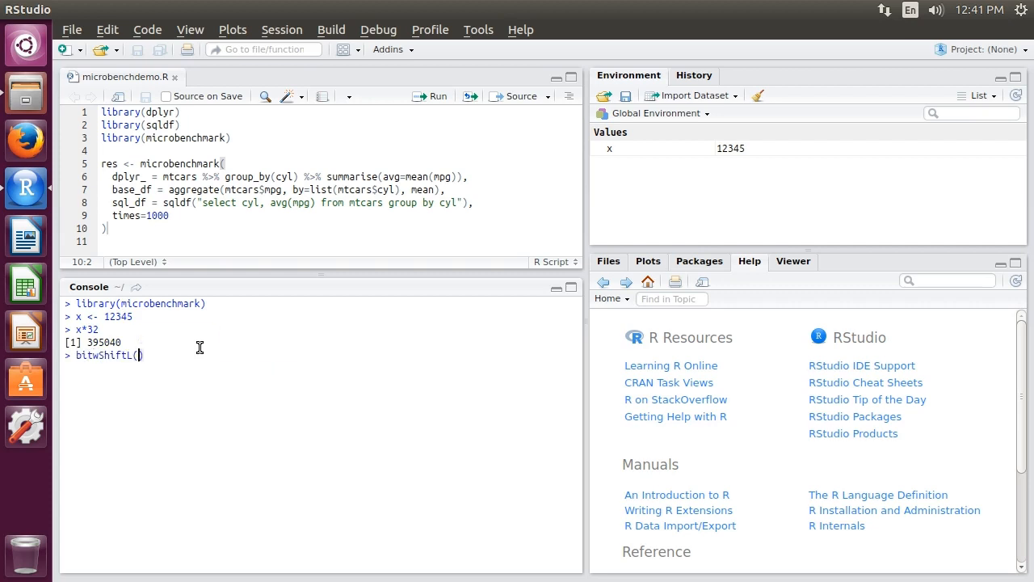
# Run bitwShiftL(x,5) in the console to get 395040.
pyautogui.write('x,5')
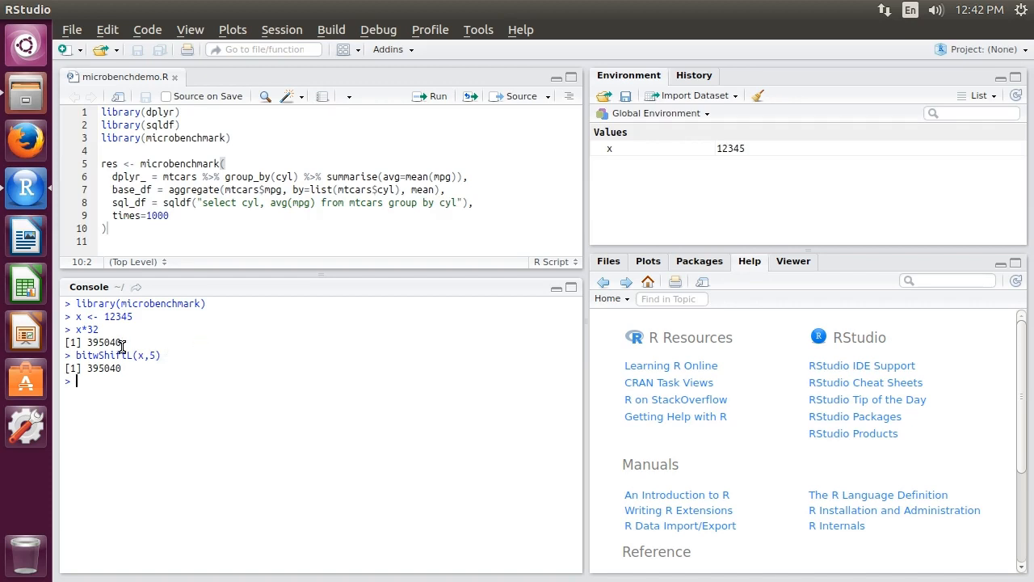
pyautogui.moveTo(228, 386)
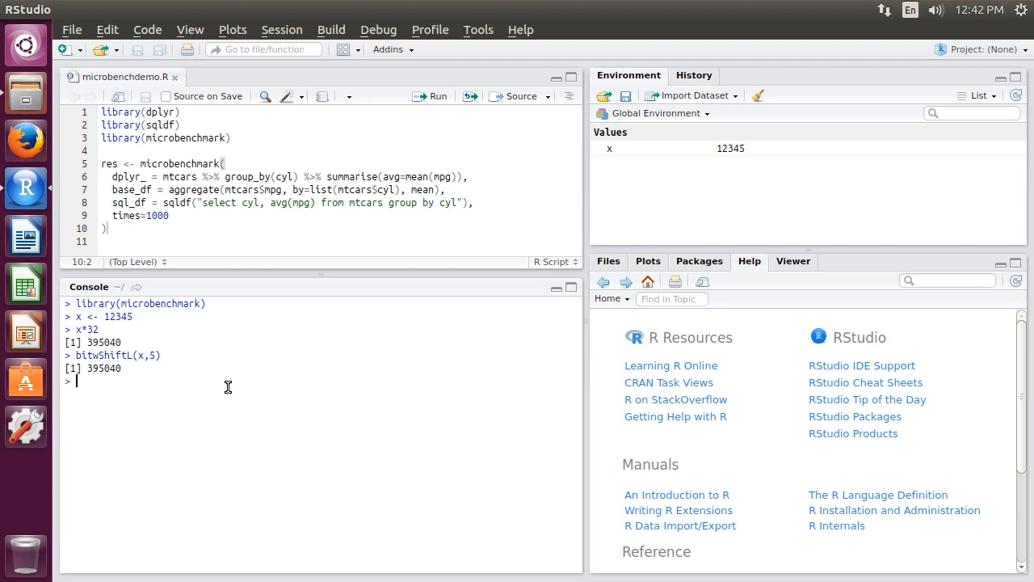
pyautogui.moveTo(160, 376)
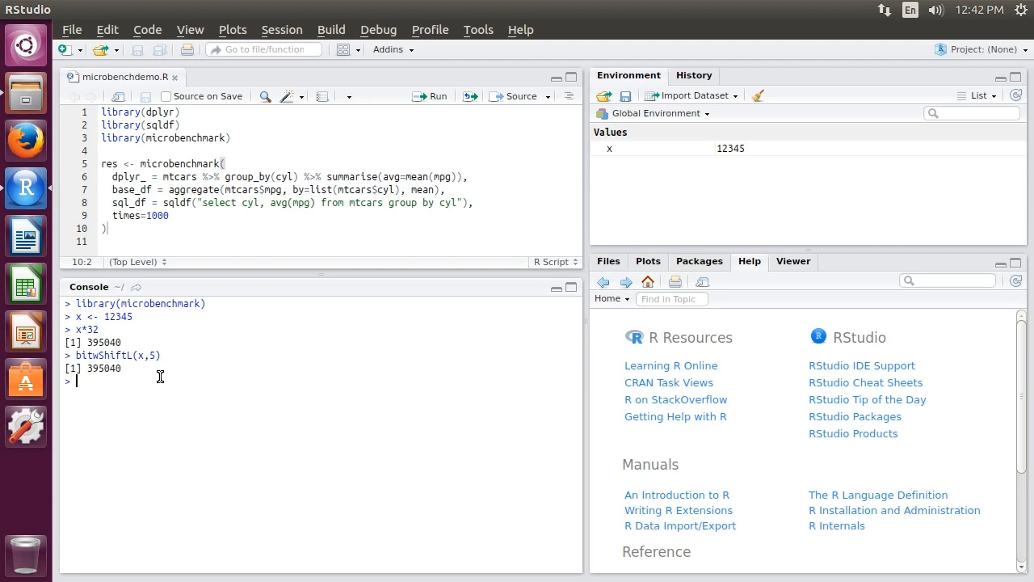
pyautogui.moveTo(171, 368)
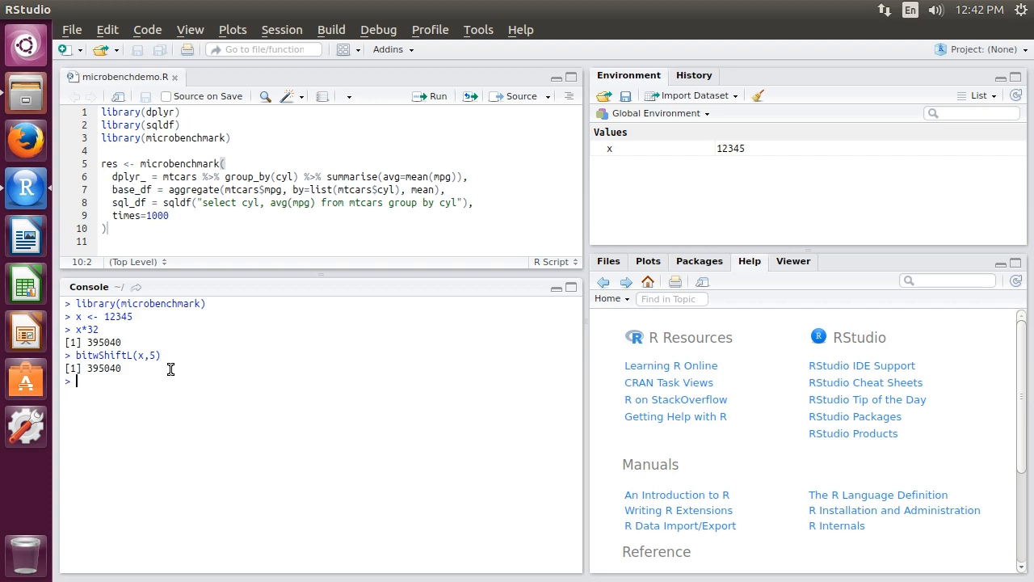
pyautogui.moveTo(296, 379)
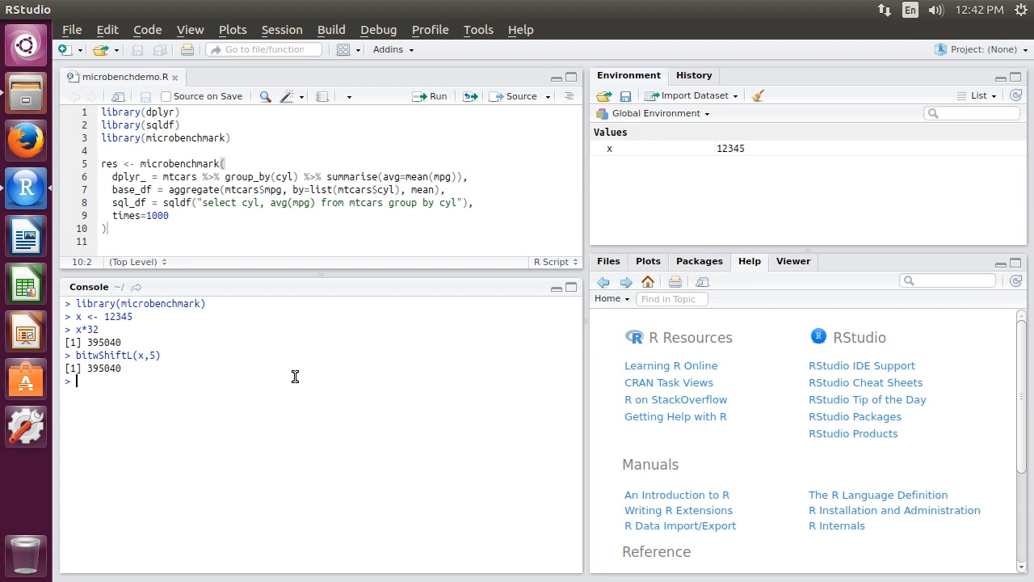
# Run microbenchmark(x*32, bitwShiftL(x,5)) to print nanosecond timings for both.
pyautogui.write('microb')
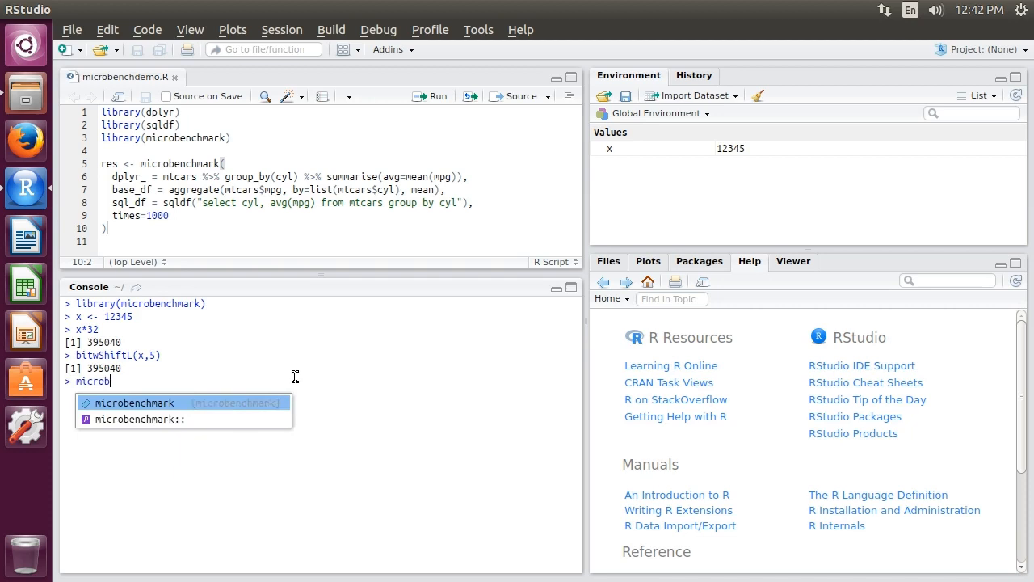
pyautogui.write('(')
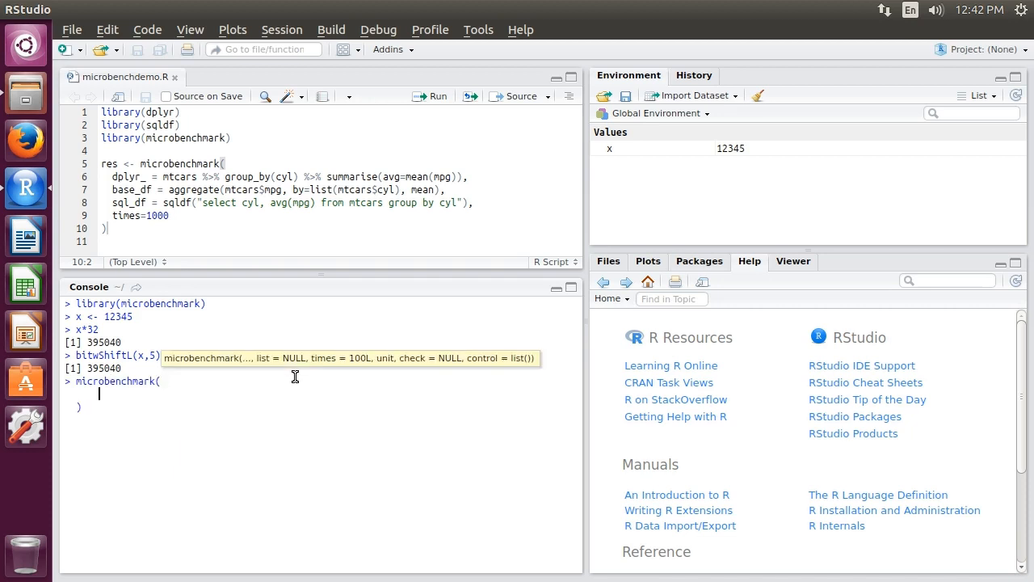
pyautogui.write('x*32,')
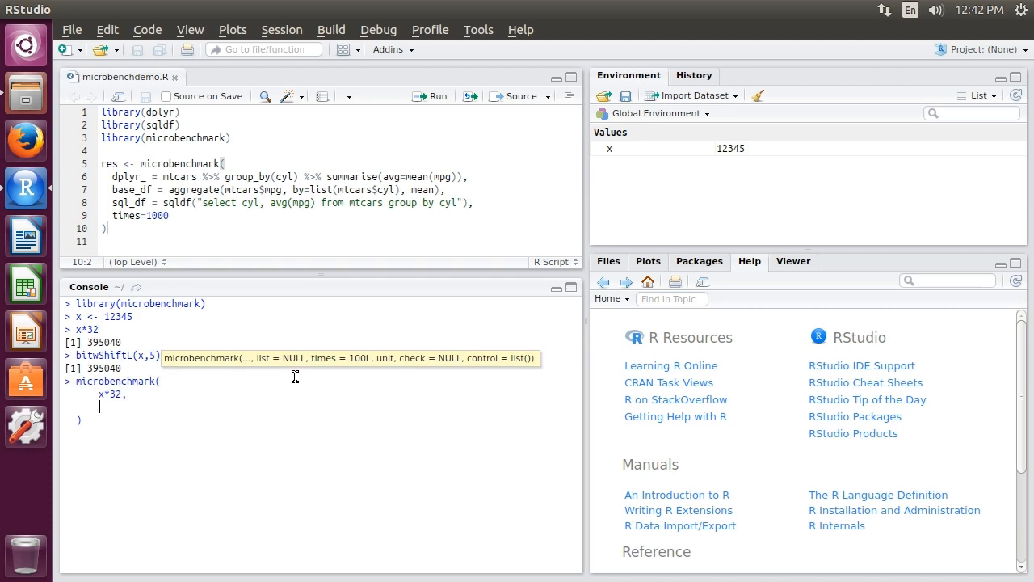
pyautogui.write('bitwShiftL(x,5')
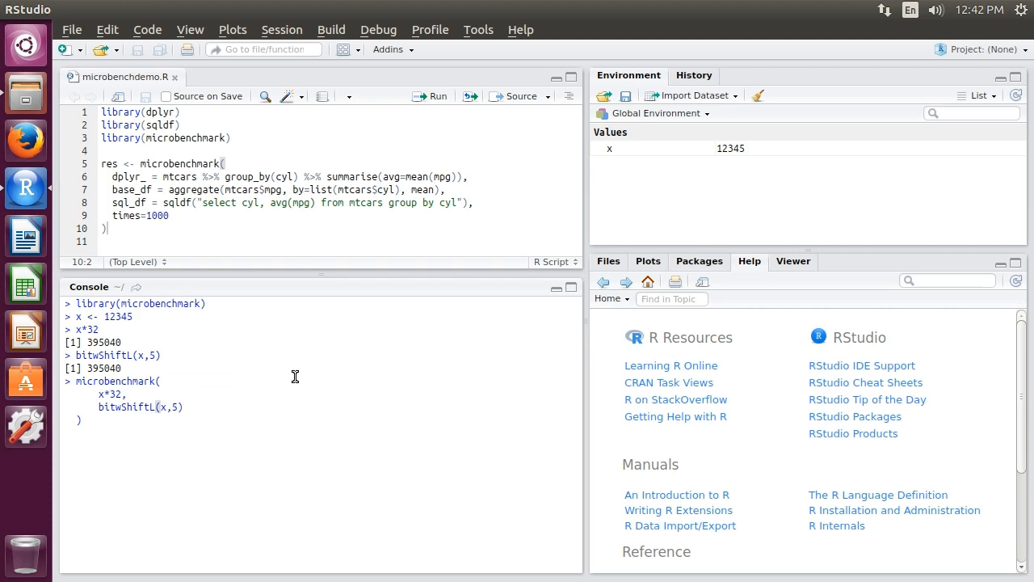
pyautogui.press('Return')
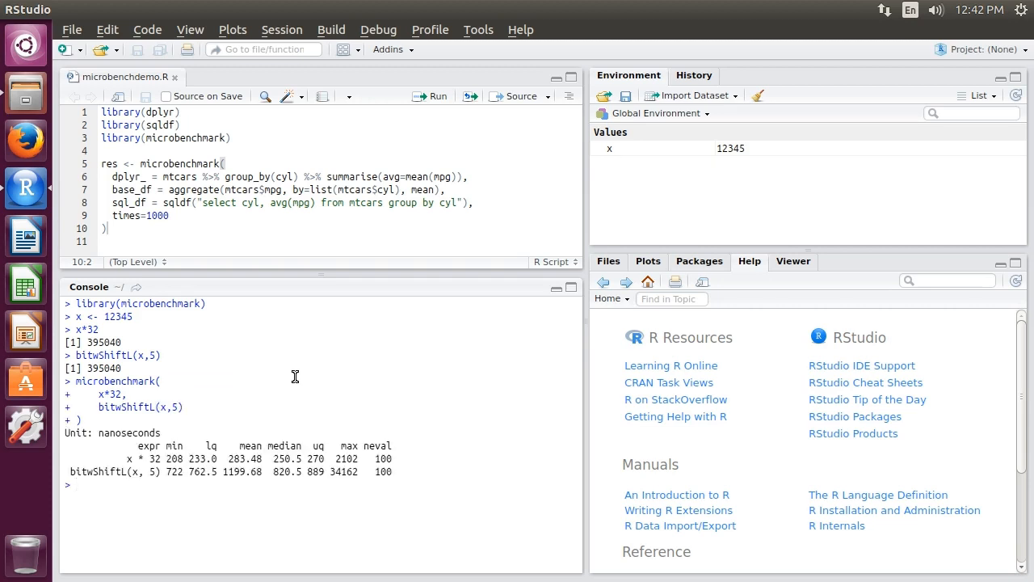
pyautogui.moveTo(240, 439)
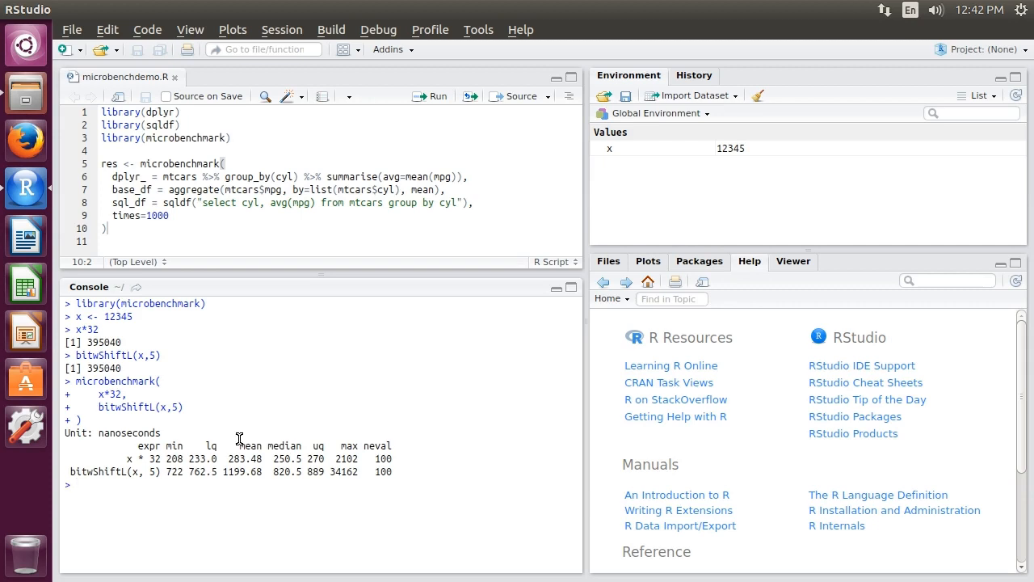
pyautogui.moveTo(240, 458)
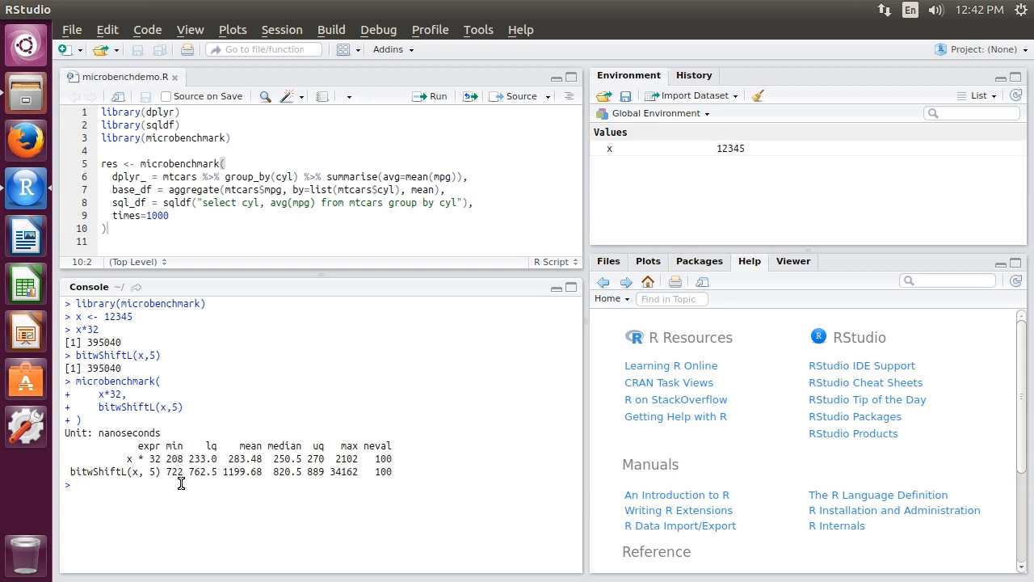
pyautogui.moveTo(178, 457)
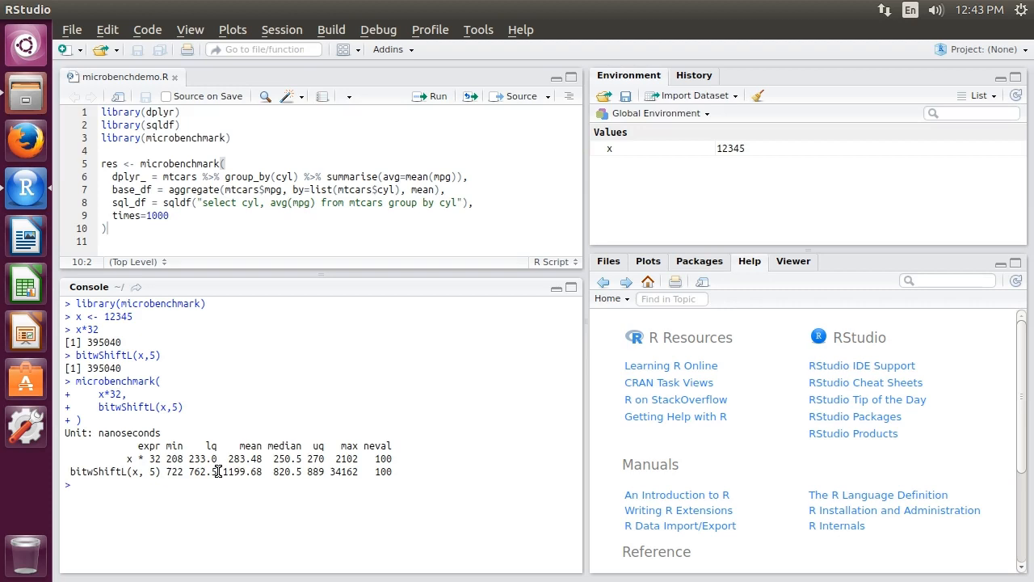
pyautogui.moveTo(116, 474)
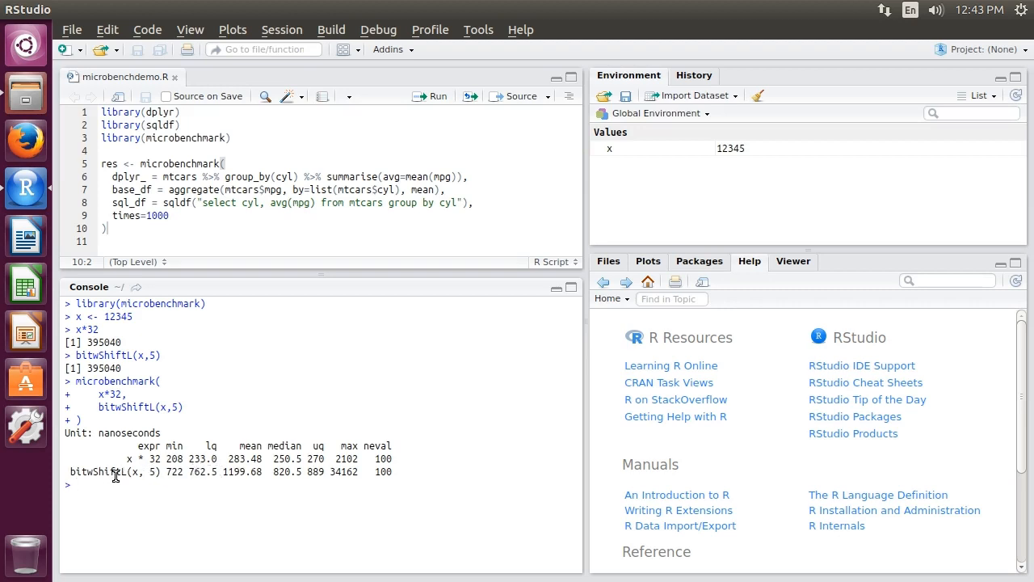
pyautogui.moveTo(102, 490)
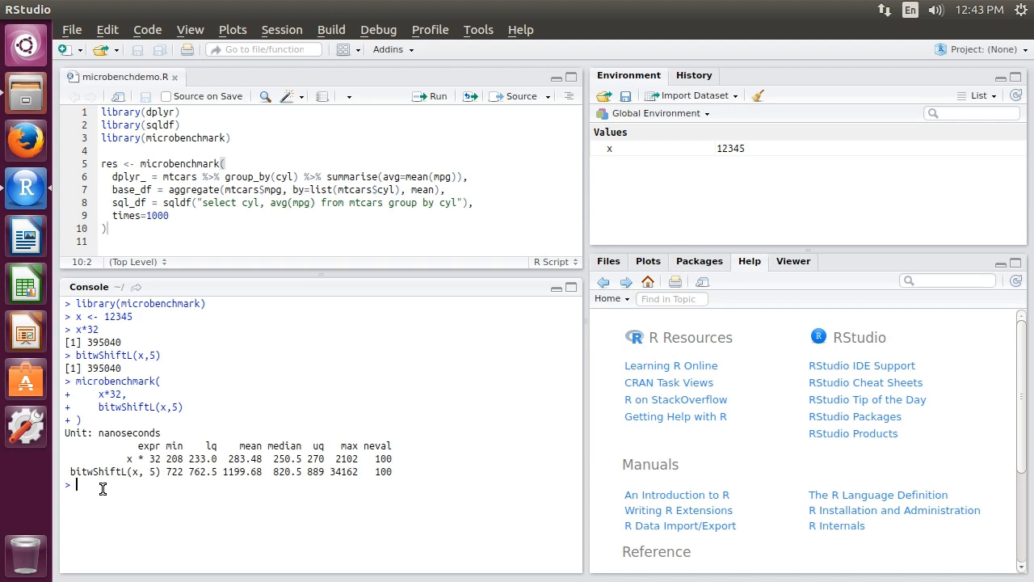
pyautogui.moveTo(228, 483)
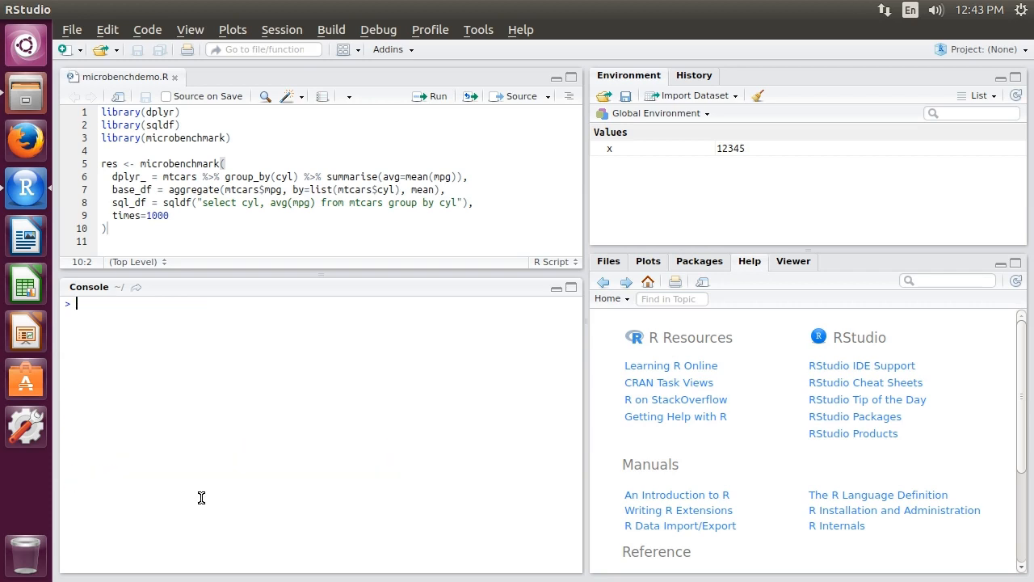
pyautogui.moveTo(154, 371)
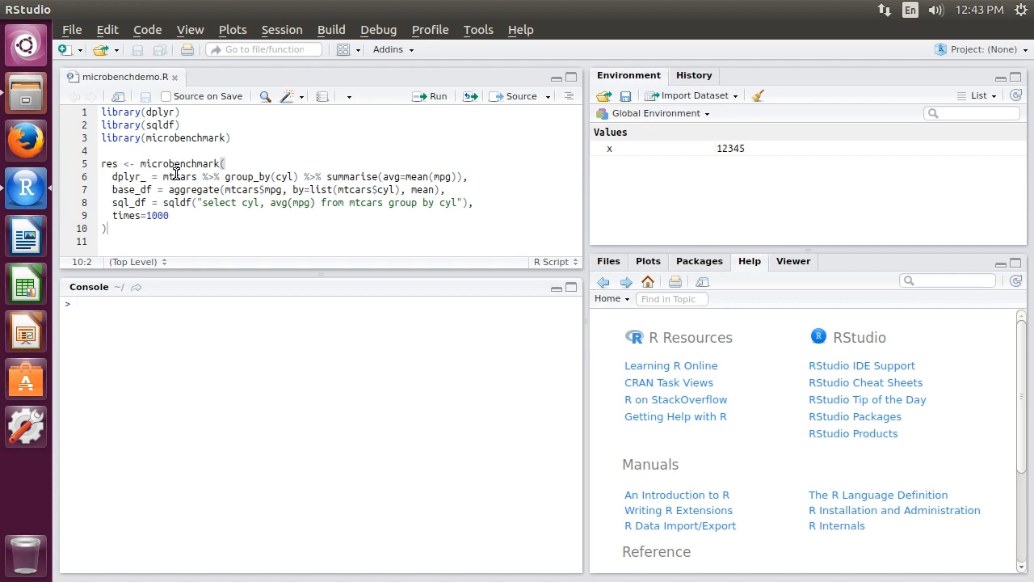
pyautogui.moveTo(167, 190)
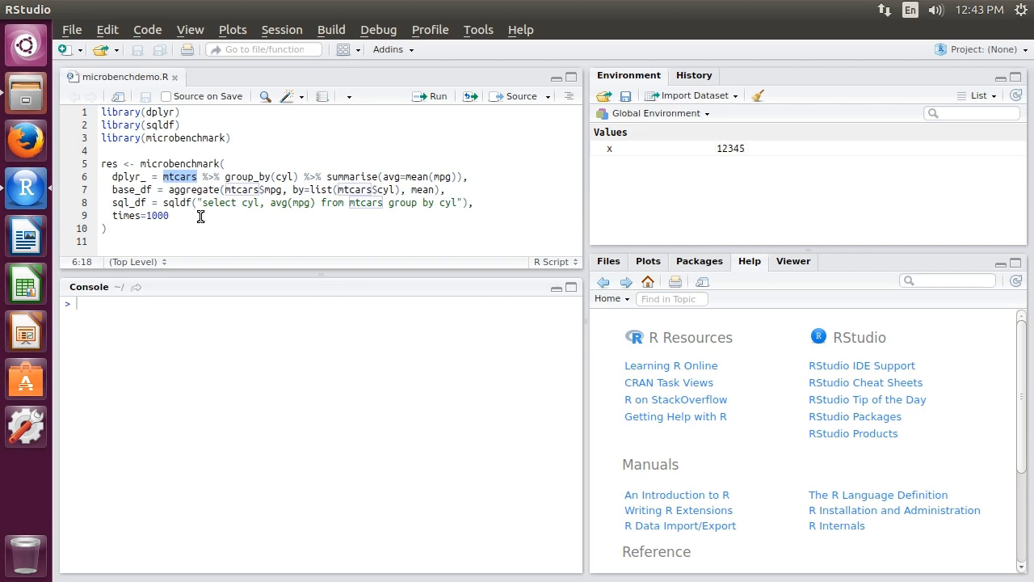
pyautogui.moveTo(208, 224)
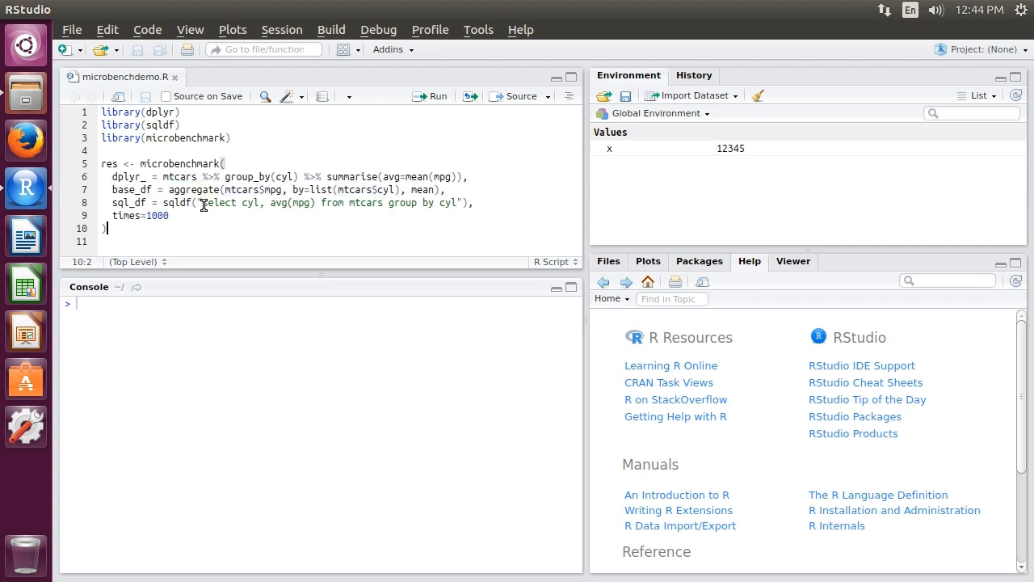
pyautogui.moveTo(331, 176)
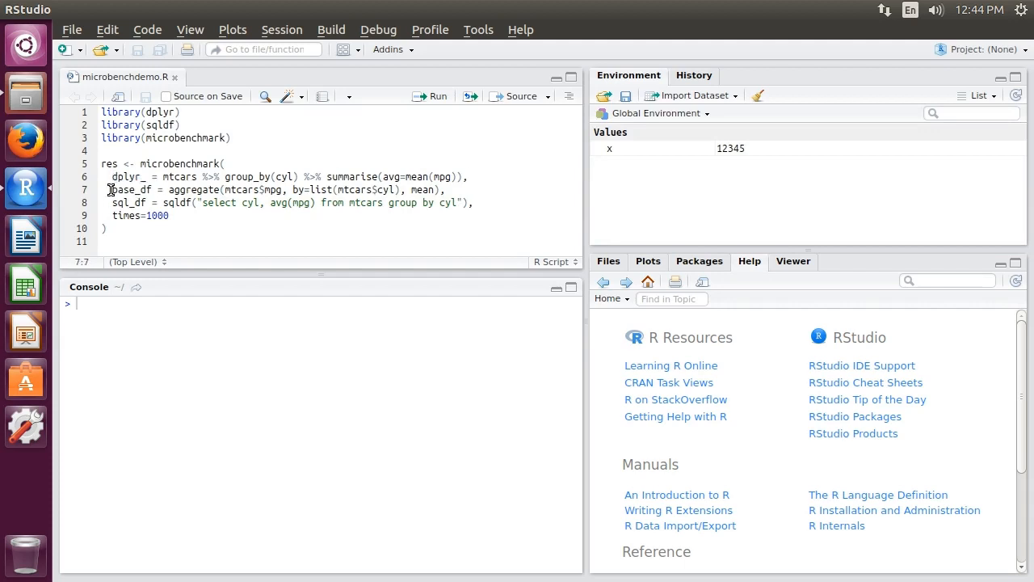
pyautogui.doubleClick(129, 189)
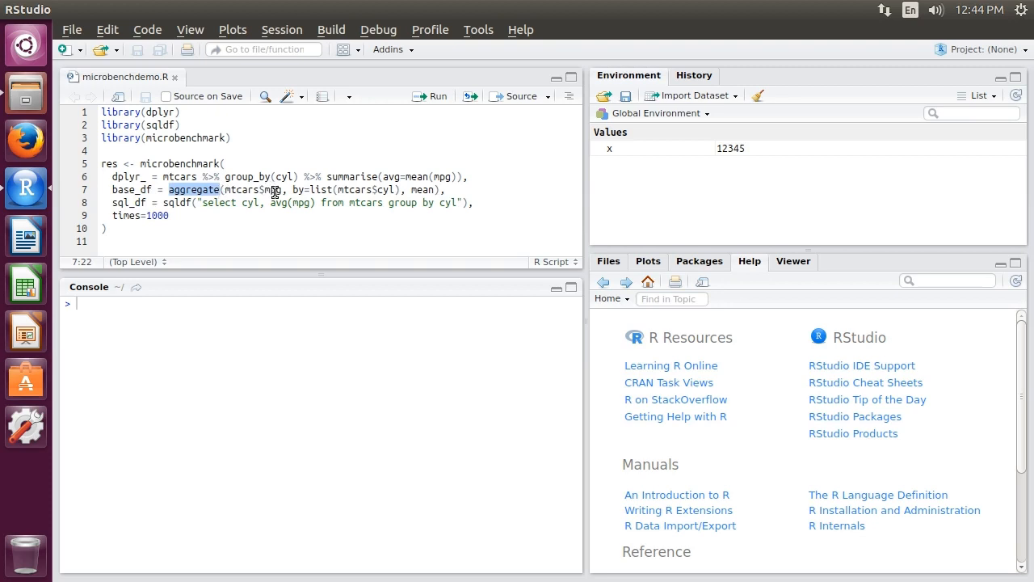
pyautogui.moveTo(295, 189)
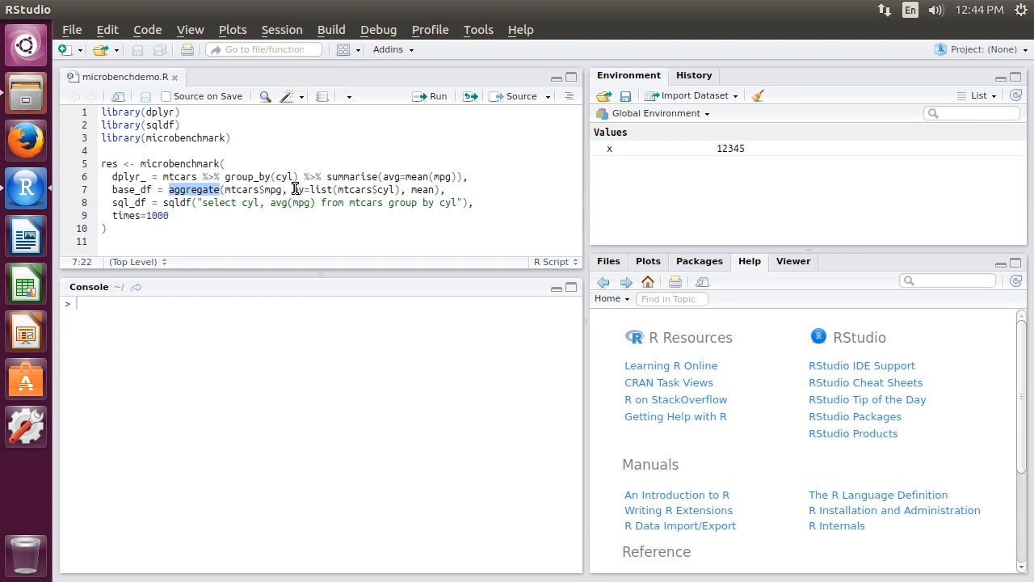
pyautogui.moveTo(291, 189); pyautogui.dragTo(396, 189)
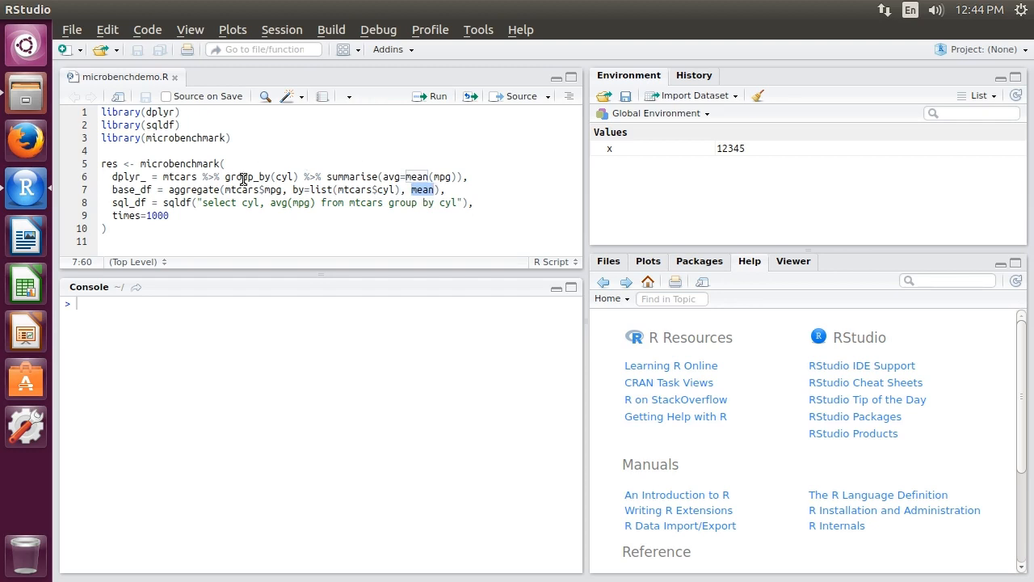
pyautogui.moveTo(186, 194)
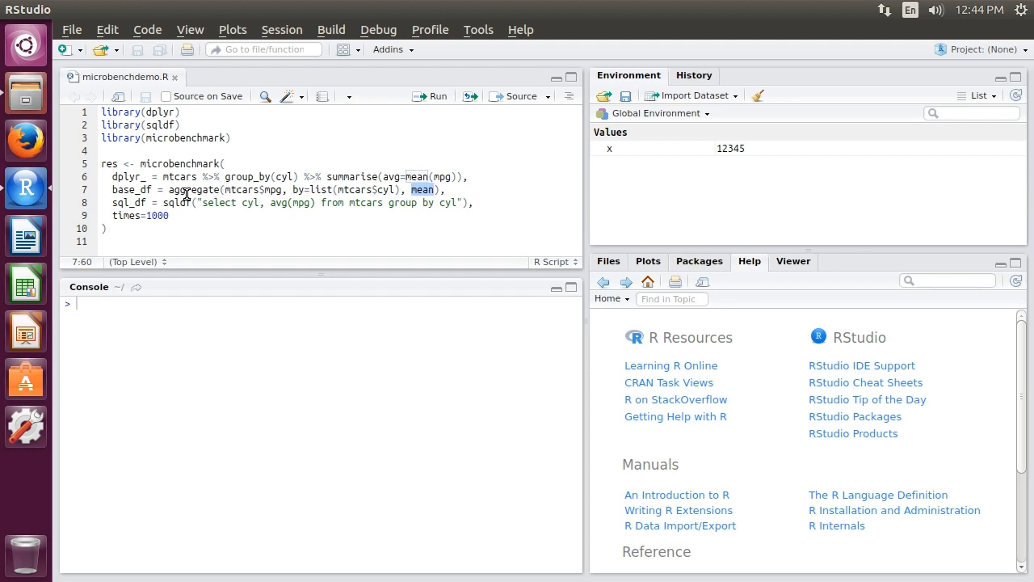
pyautogui.moveTo(164, 198)
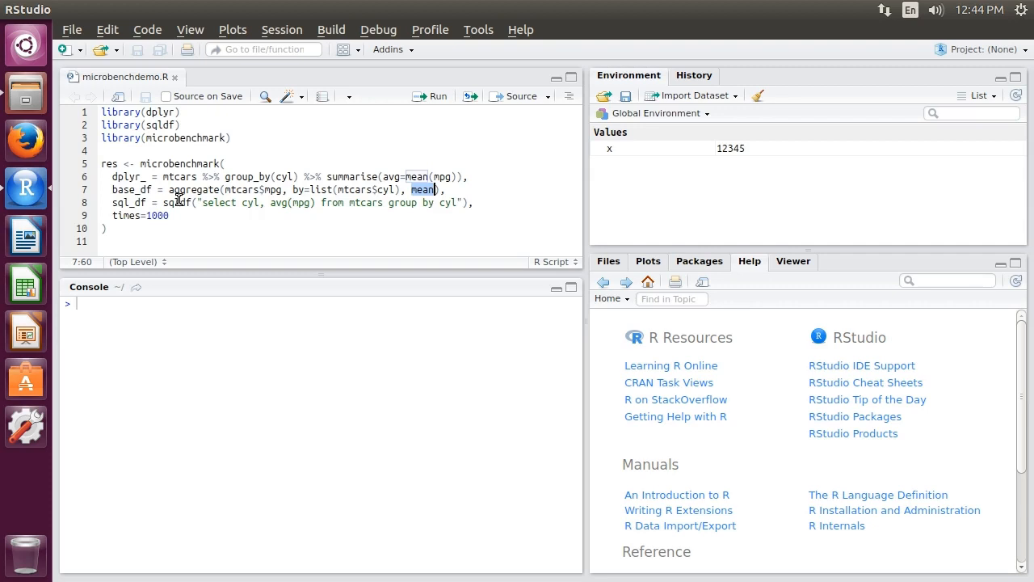
pyautogui.moveTo(273, 203)
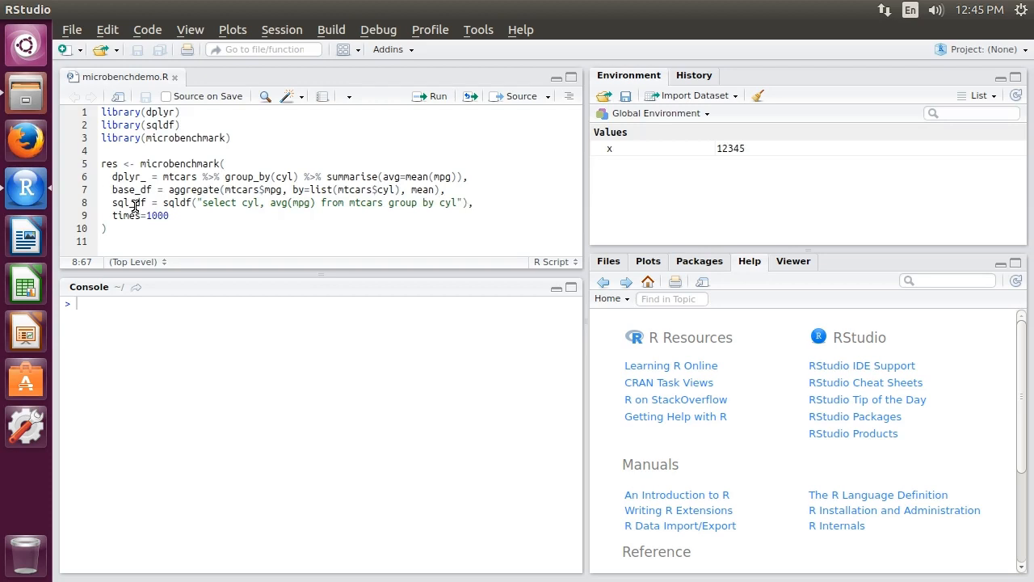
pyautogui.moveTo(197, 194)
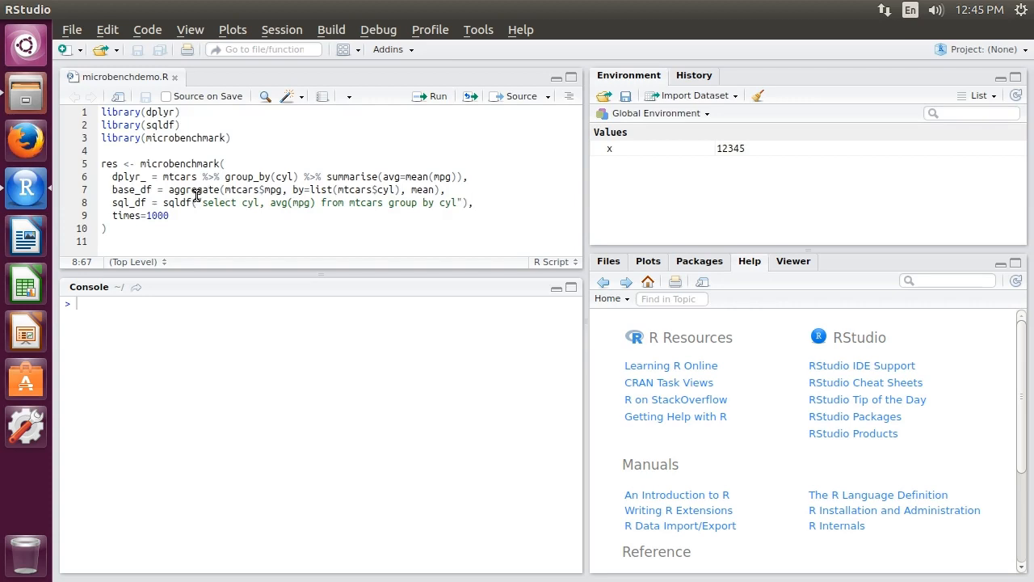
pyautogui.moveTo(151, 311)
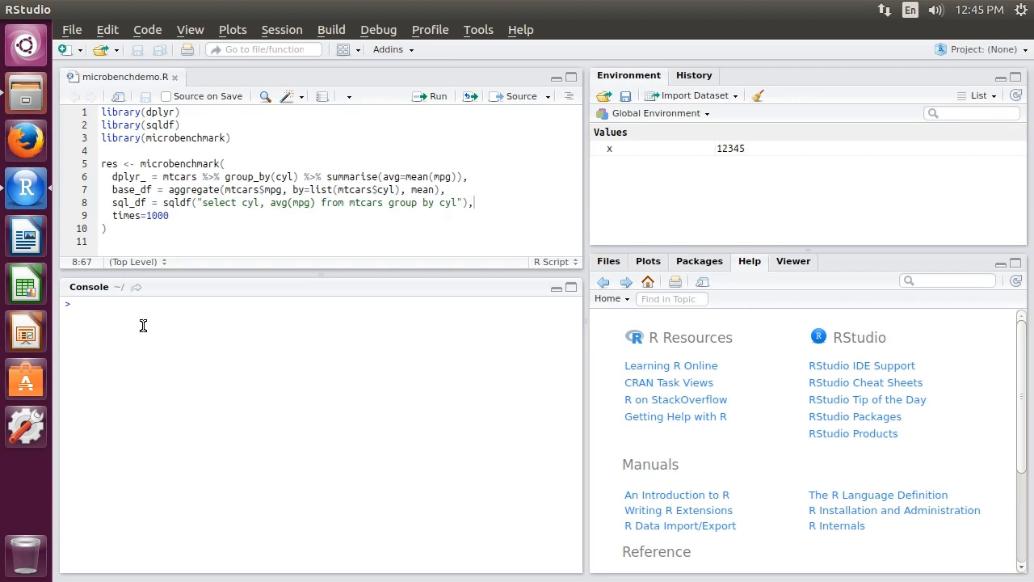
pyautogui.moveTo(207, 206)
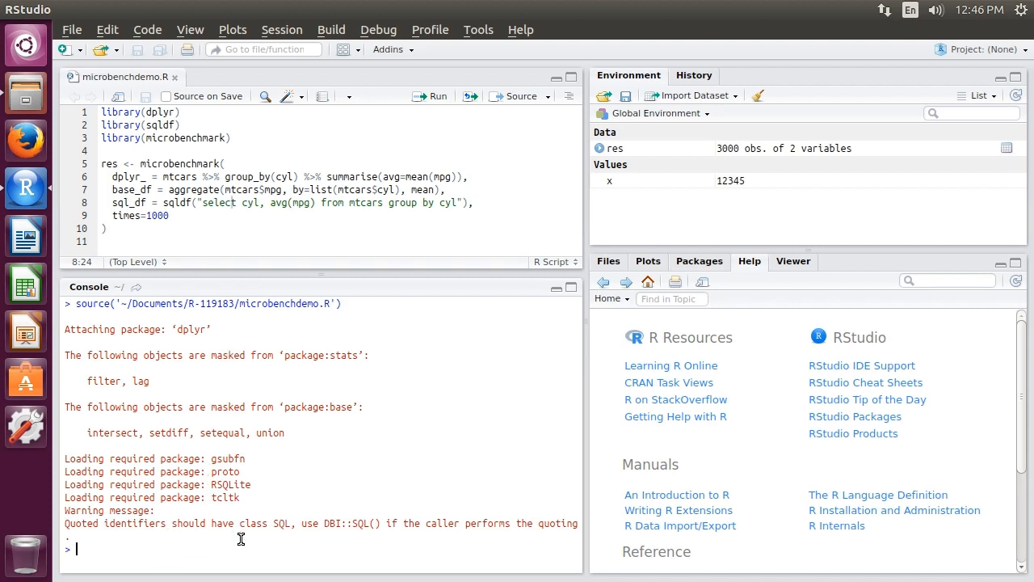
pyautogui.moveTo(150, 471)
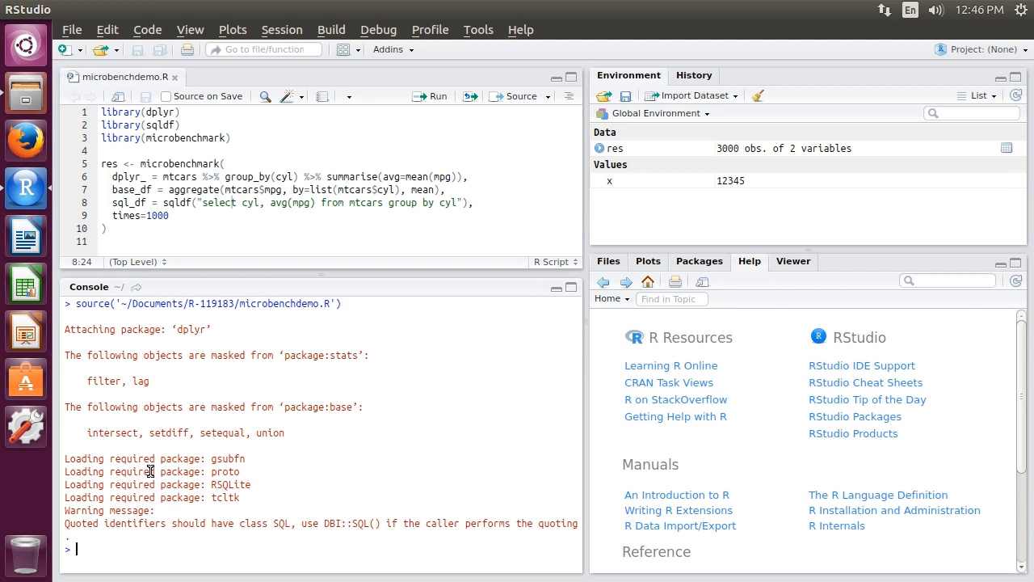
pyautogui.moveTo(506, 411)
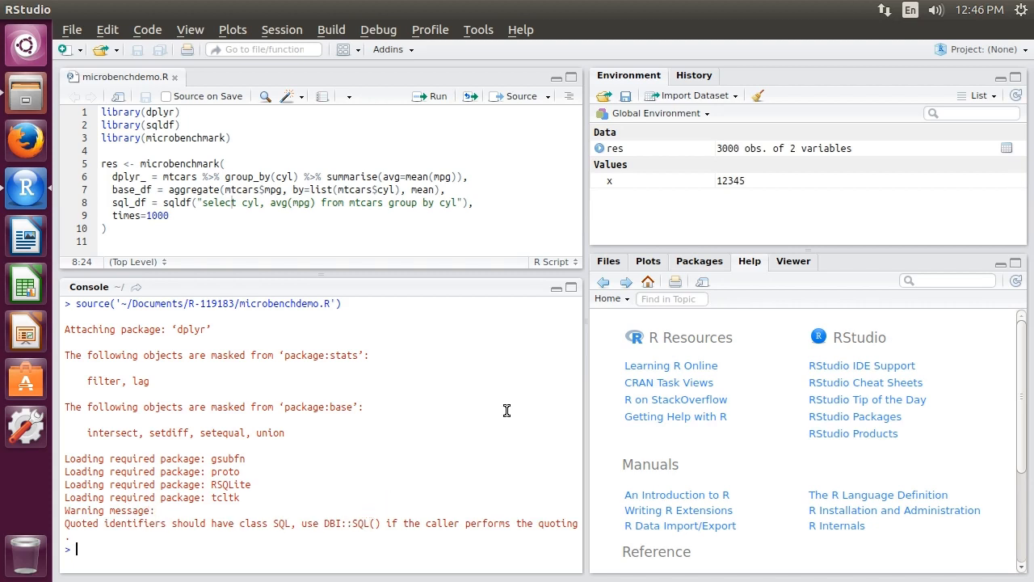
pyautogui.moveTo(107, 165)
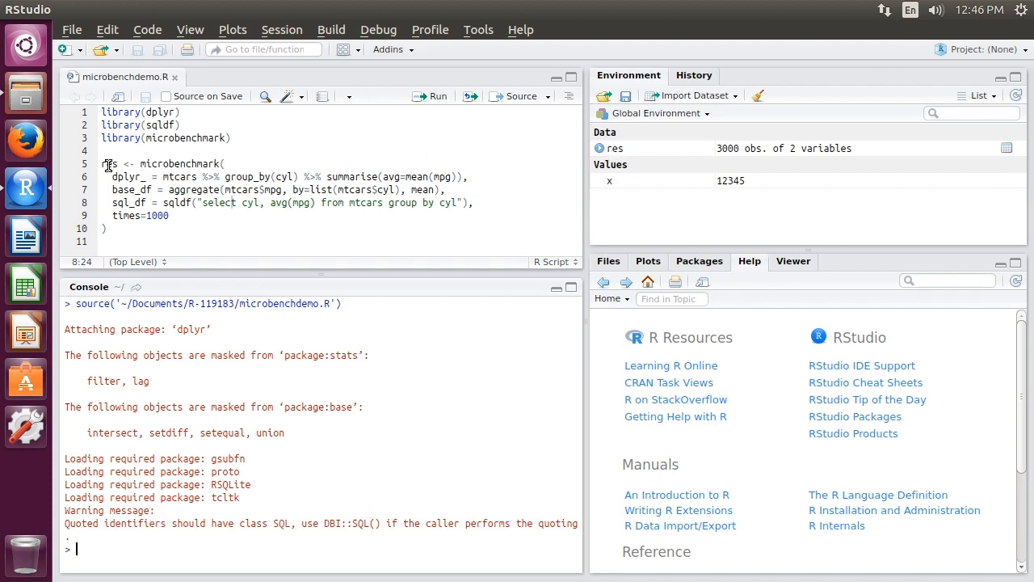
pyautogui.moveTo(161, 497)
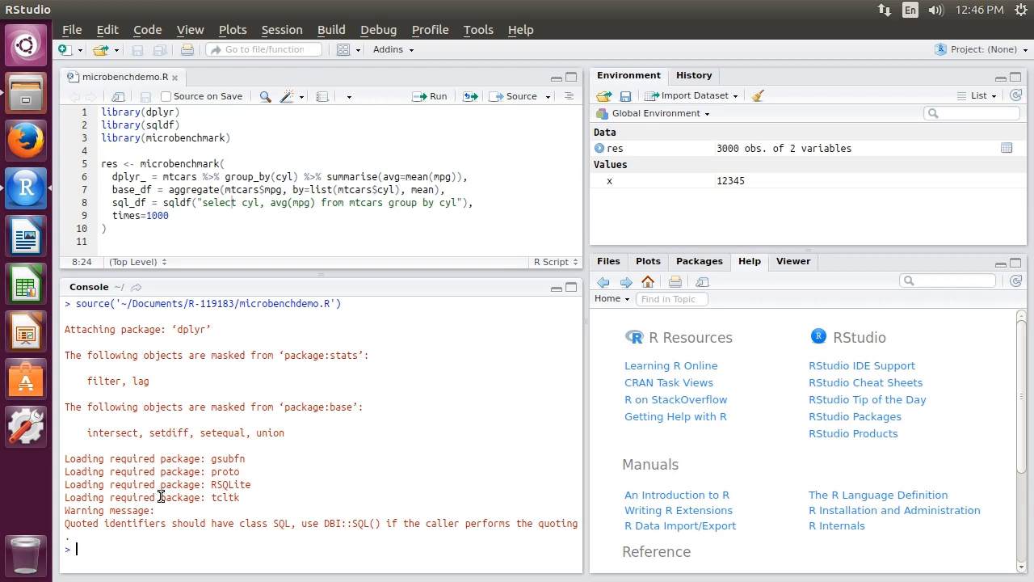
pyautogui.moveTo(420, 446)
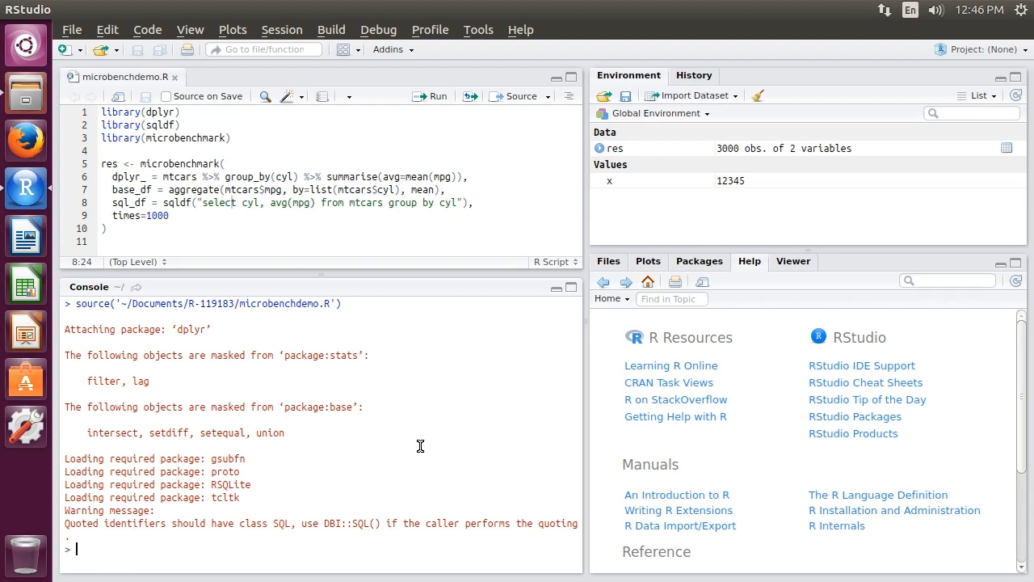
# Print the 3000-row res benchmark results in the console.
pyautogui.write('res')
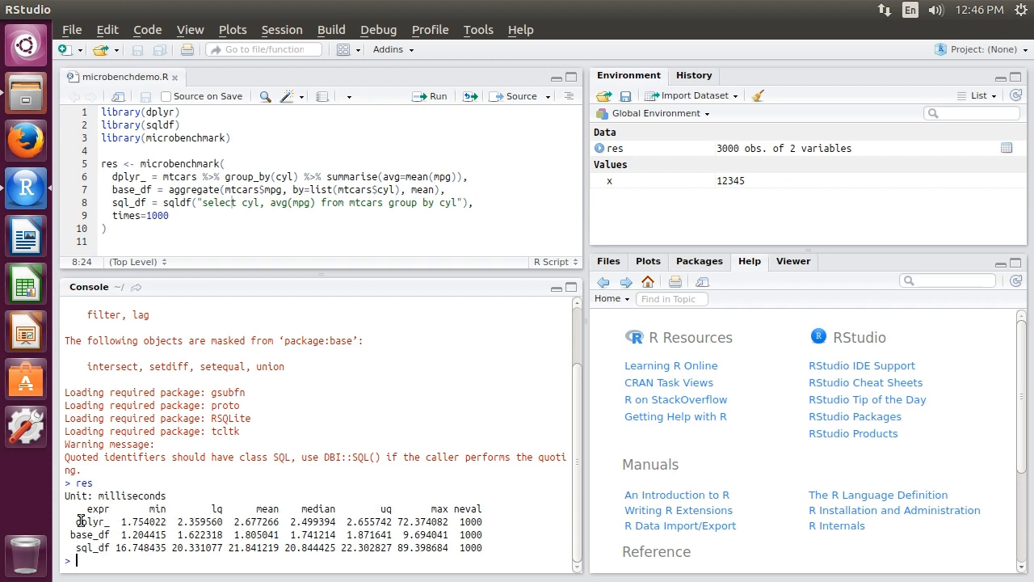
pyautogui.moveTo(73, 532)
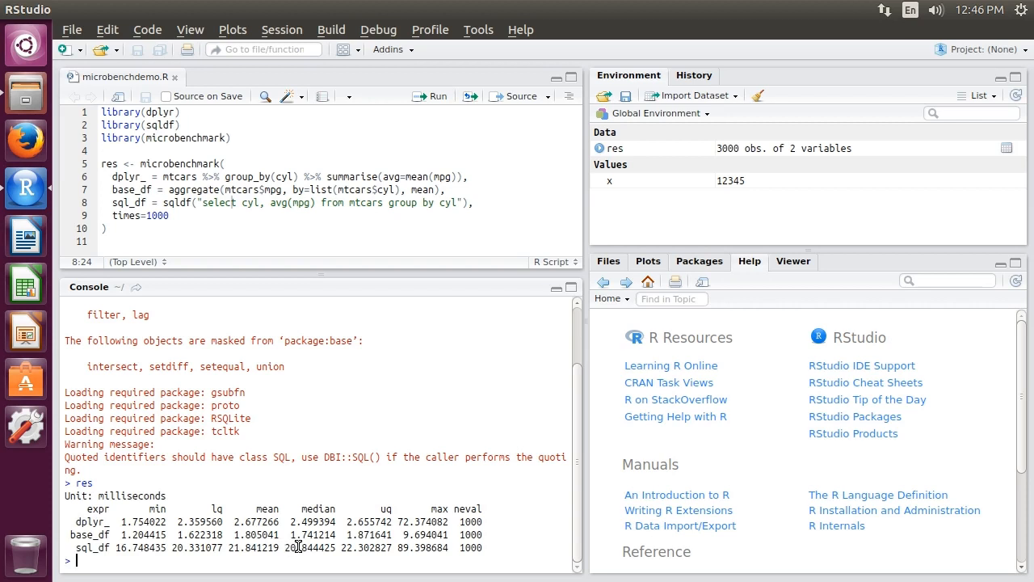
pyautogui.moveTo(279, 535)
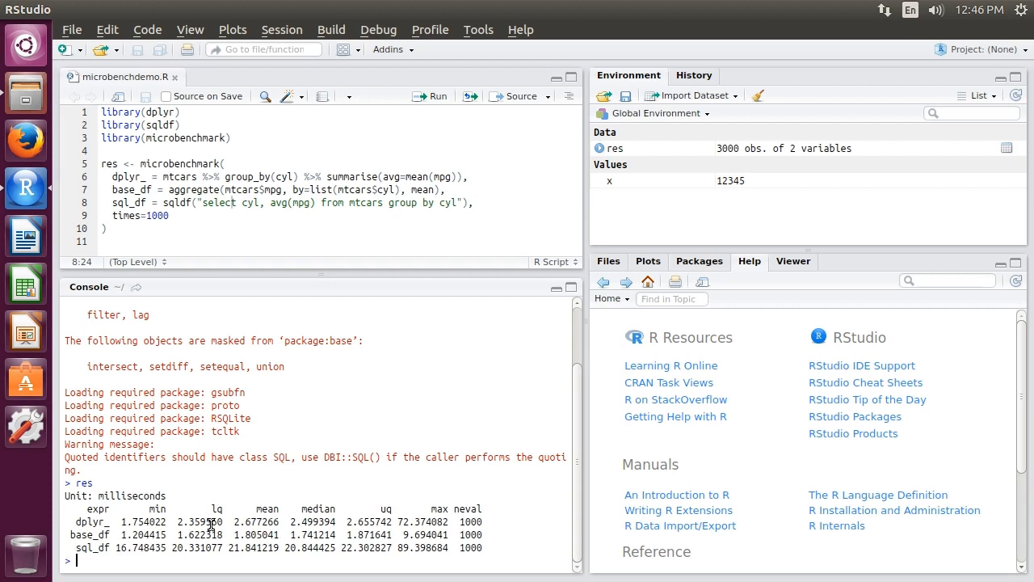
pyautogui.moveTo(198, 531)
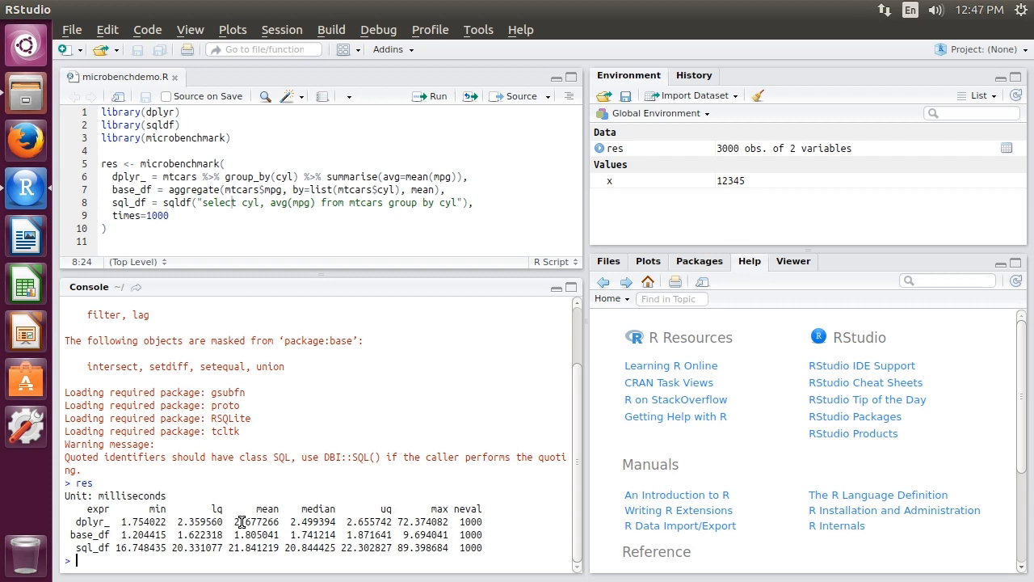
pyautogui.moveTo(176, 530)
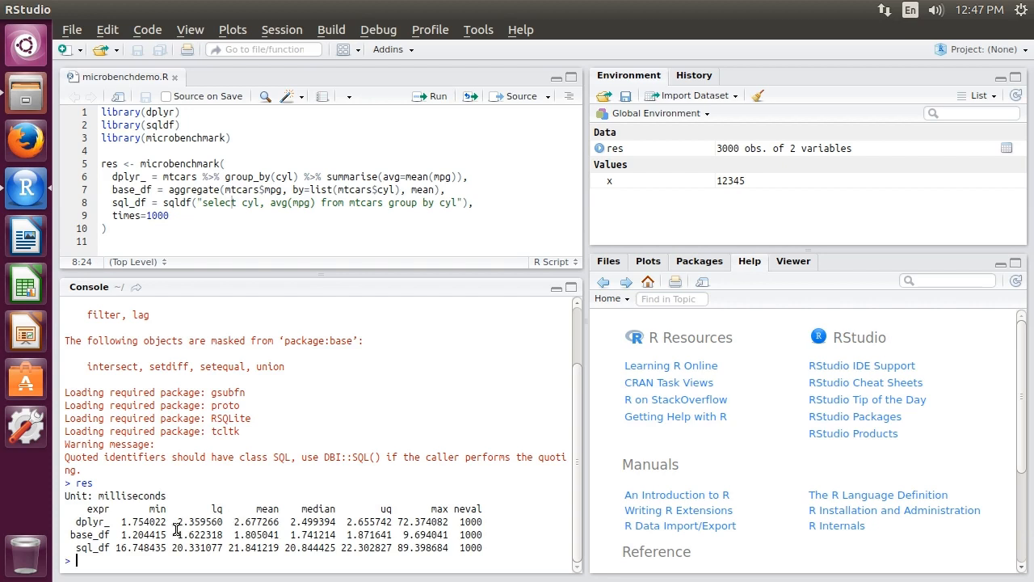
pyautogui.moveTo(162, 525)
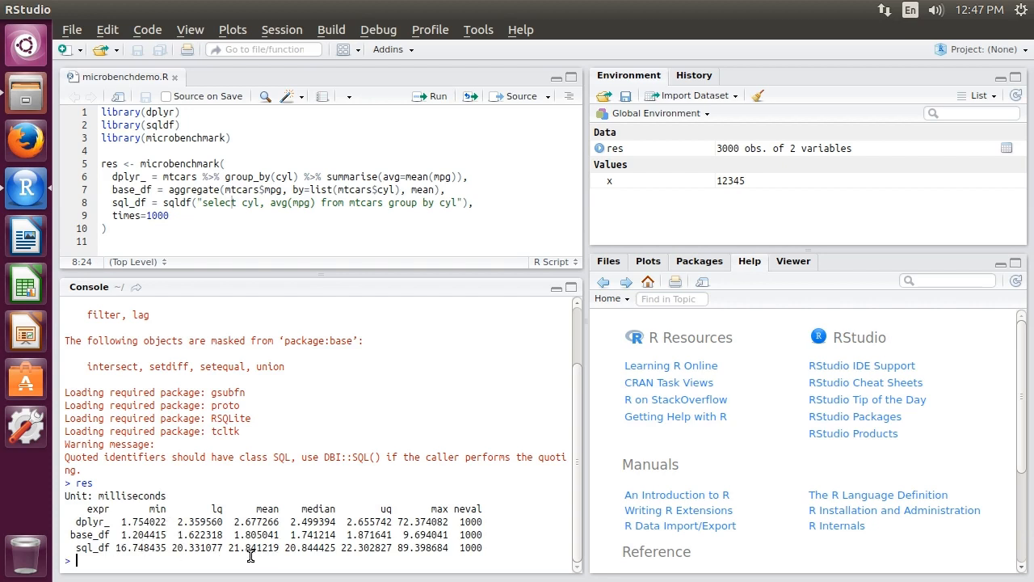
pyautogui.moveTo(144, 549)
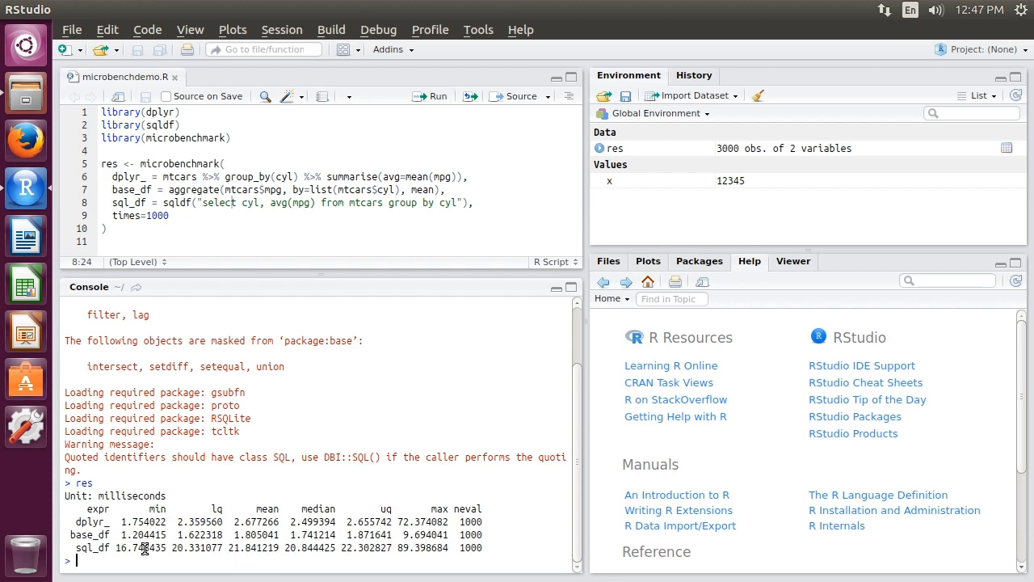